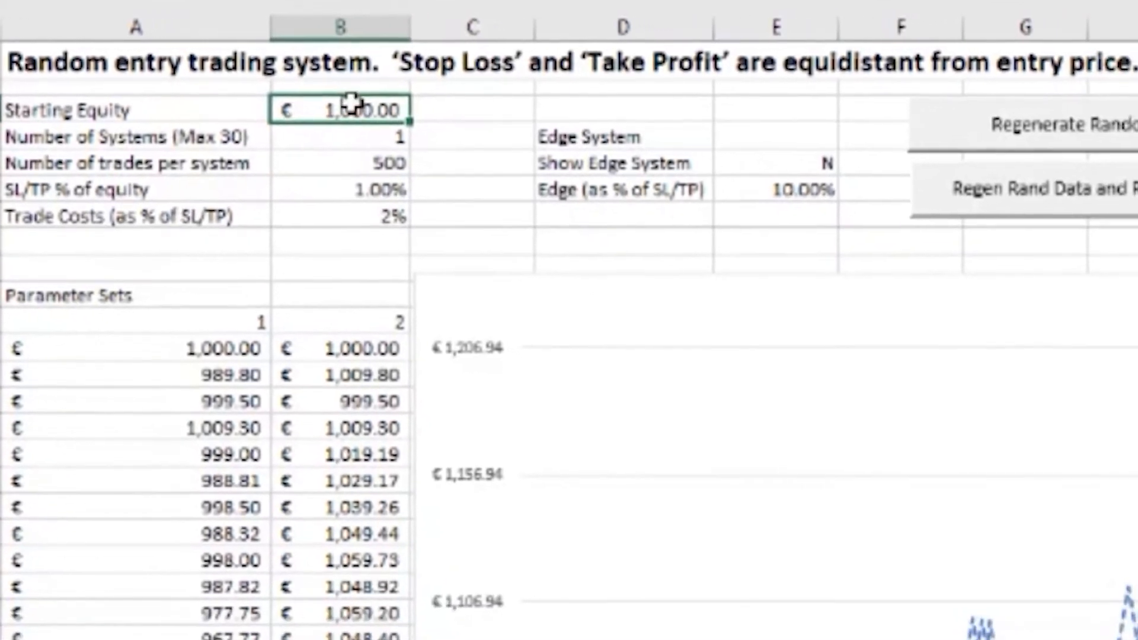
Regenerate the random trade data repeatedly, producing a new single-system equity curve each time.
left_click(1023, 188)
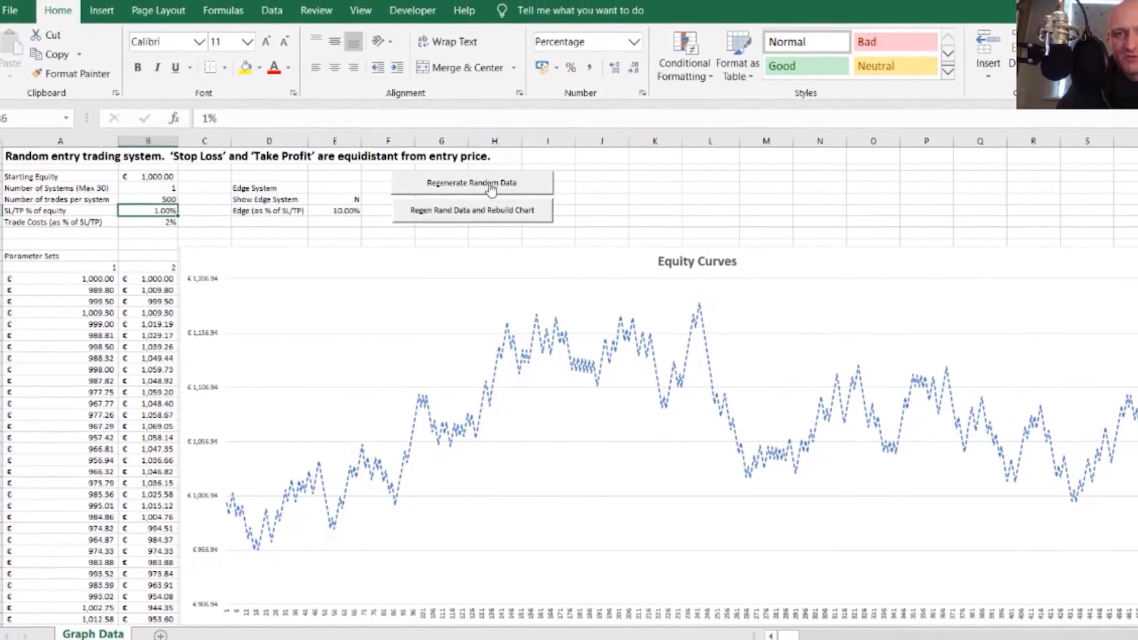
left_click(471, 182)
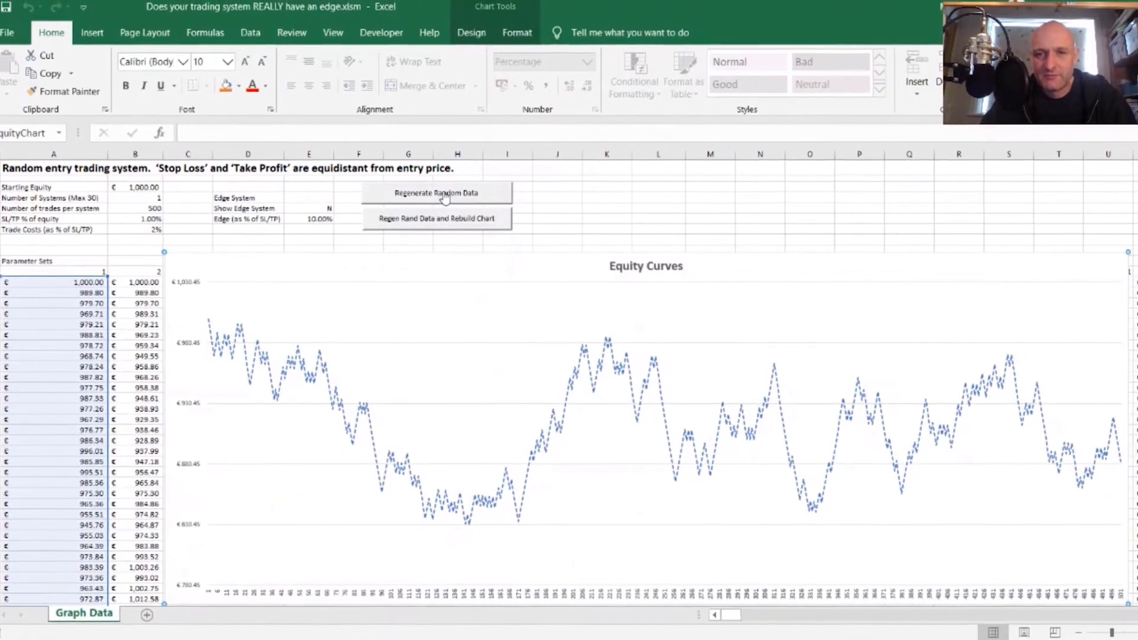
left_click(434, 194)
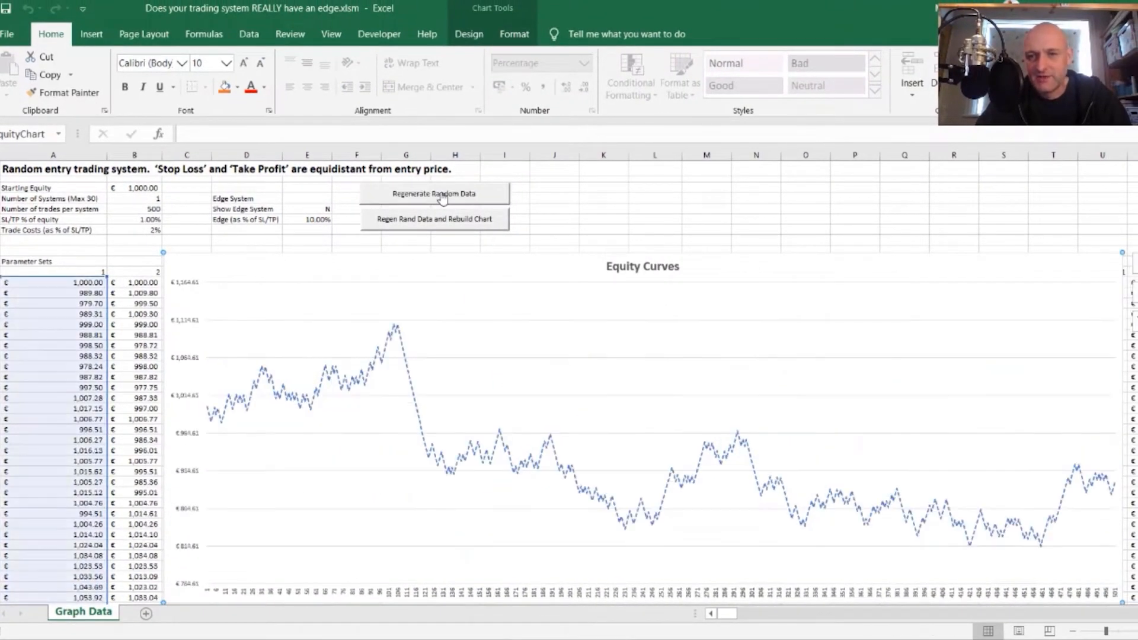
left_click(434, 194)
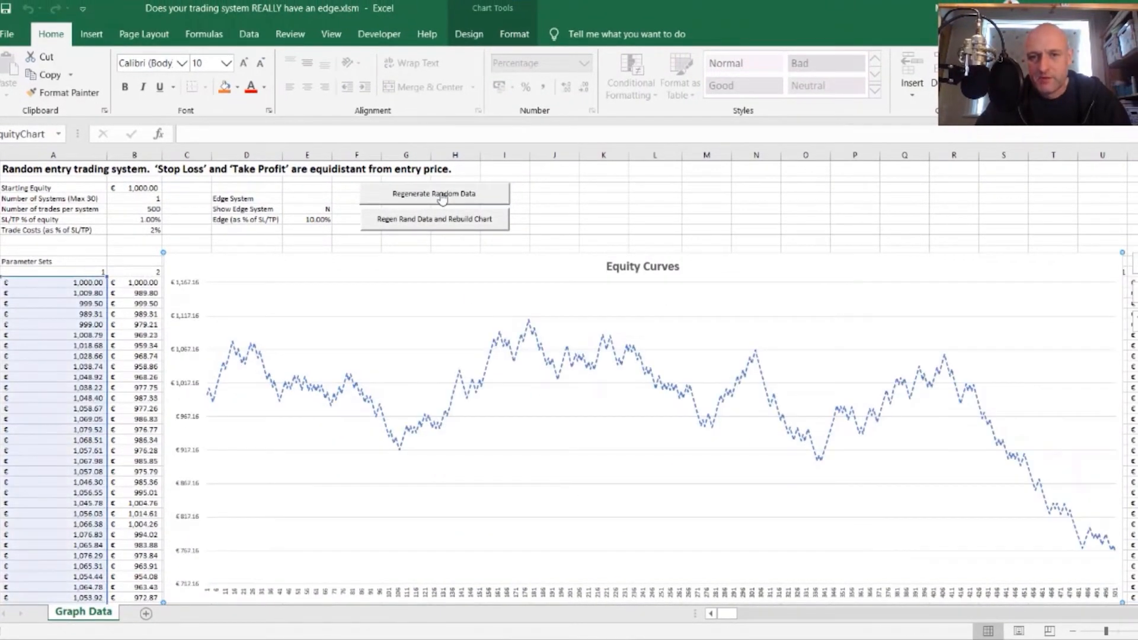
left_click(434, 193)
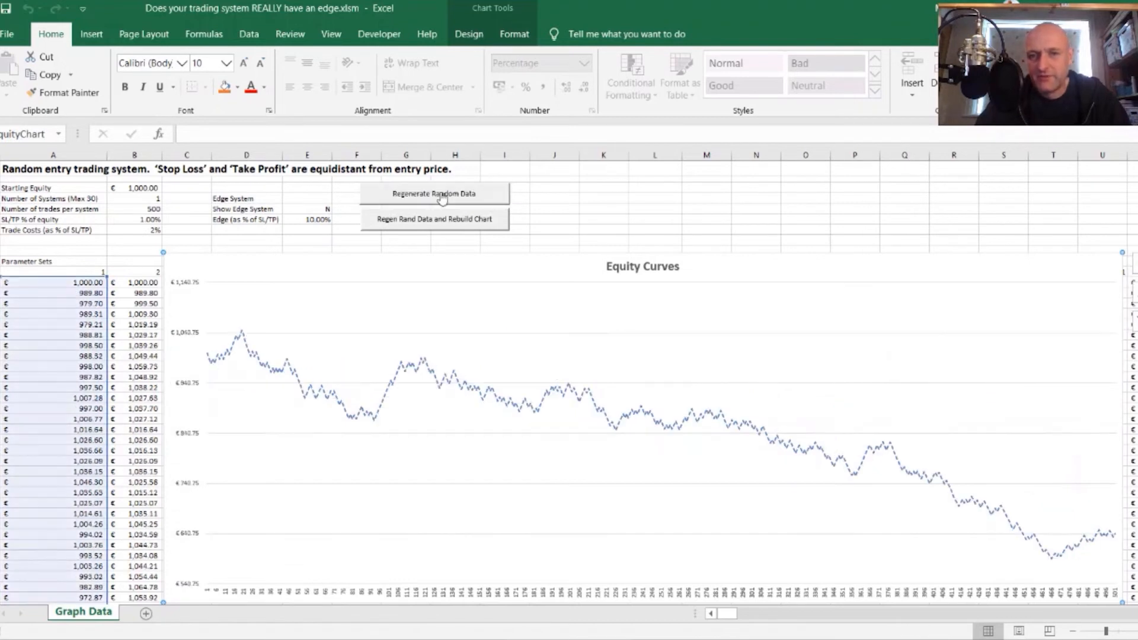
left_click(434, 194)
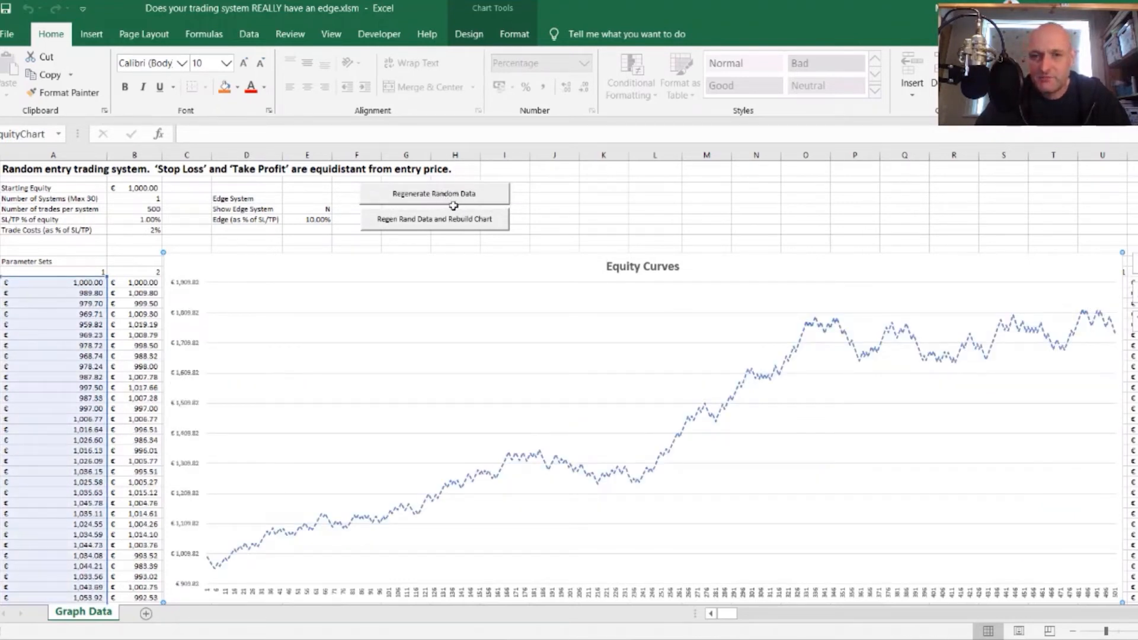
mouse_move(537, 450)
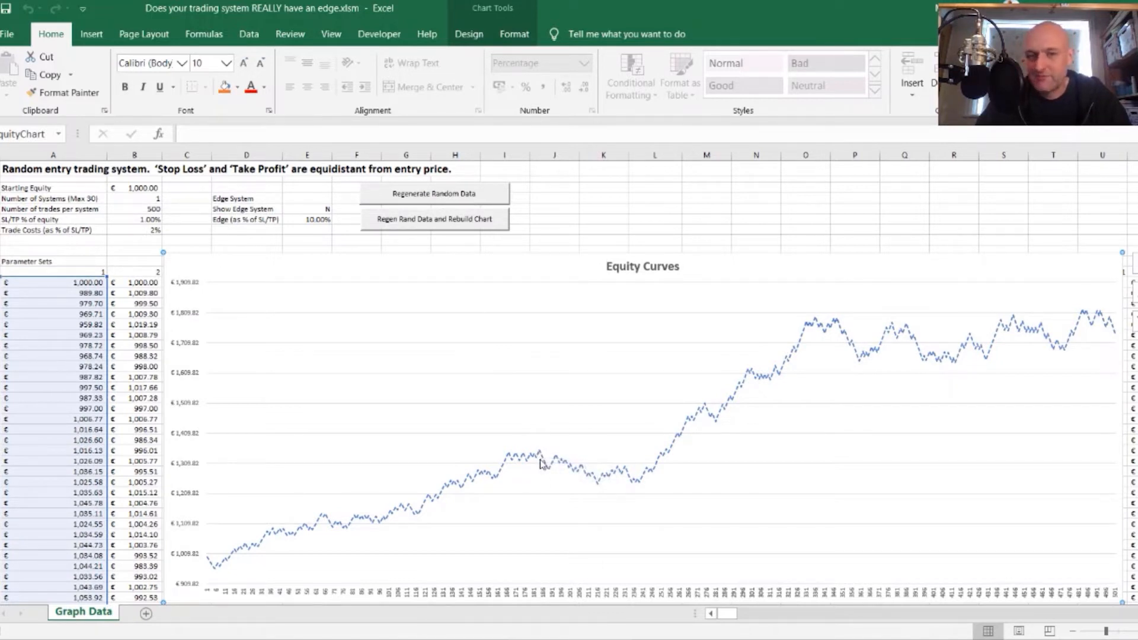
mouse_move(543, 464)
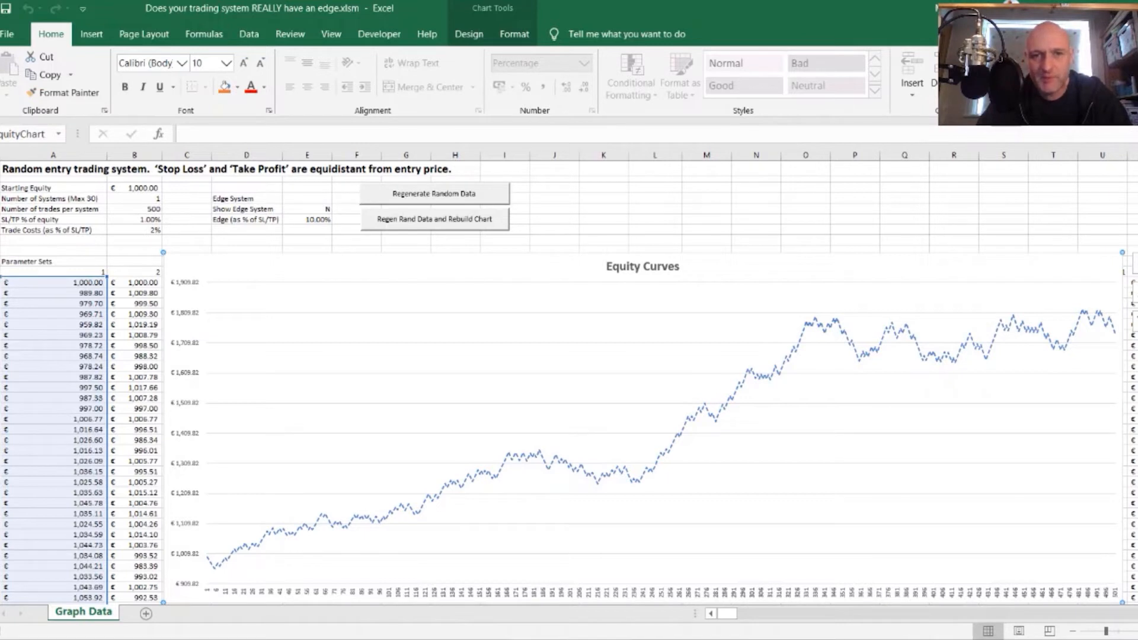
left_click(434, 194)
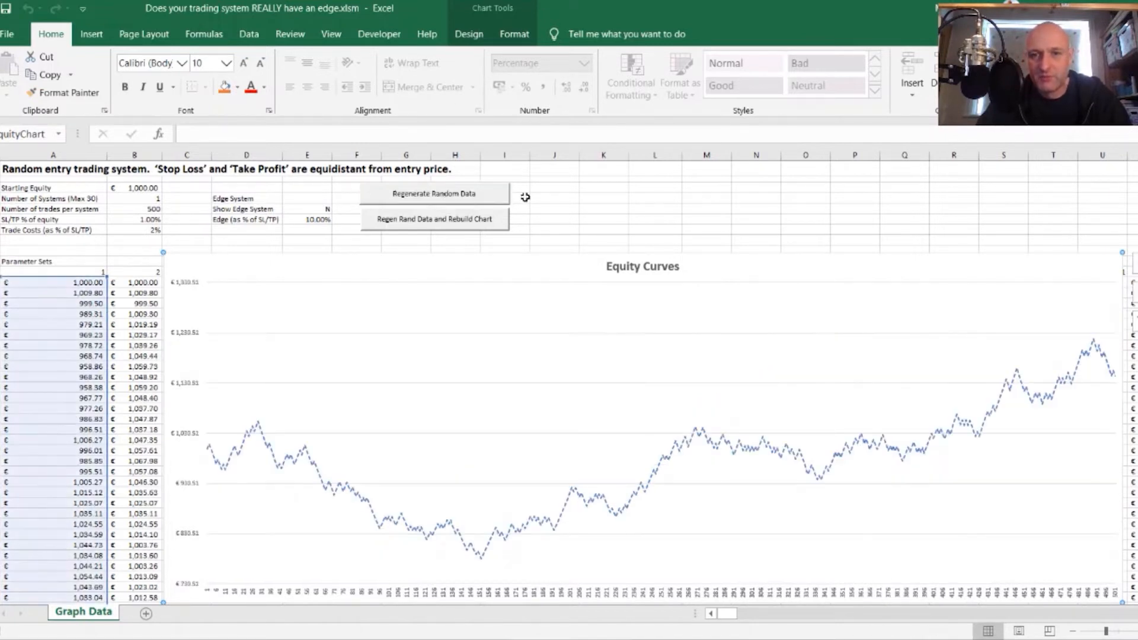
left_click(434, 193)
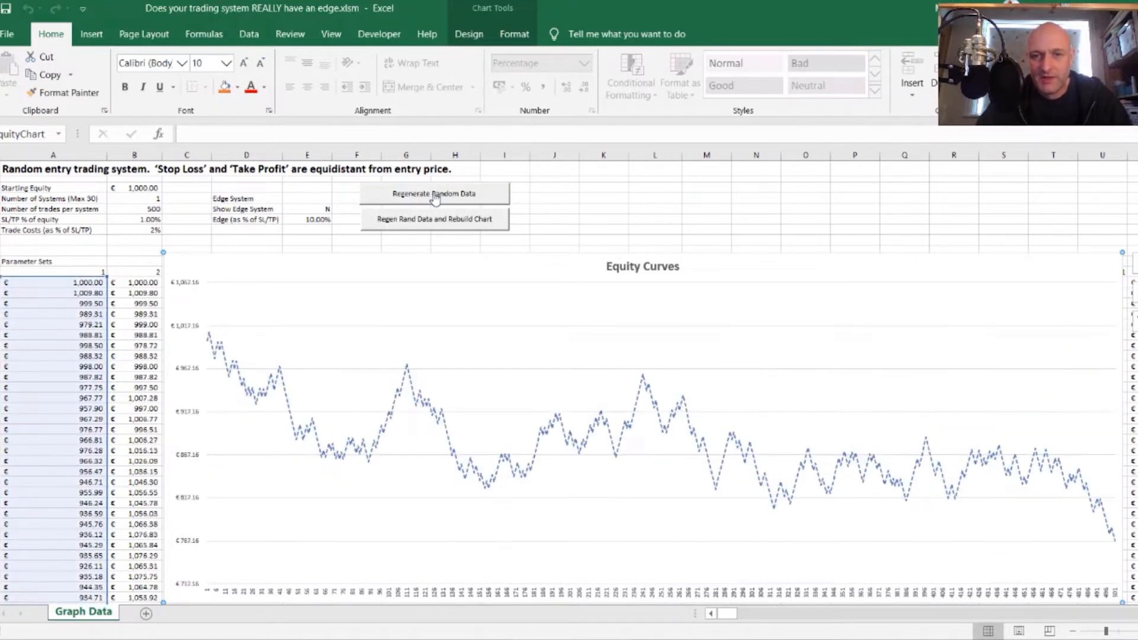
left_click(434, 194)
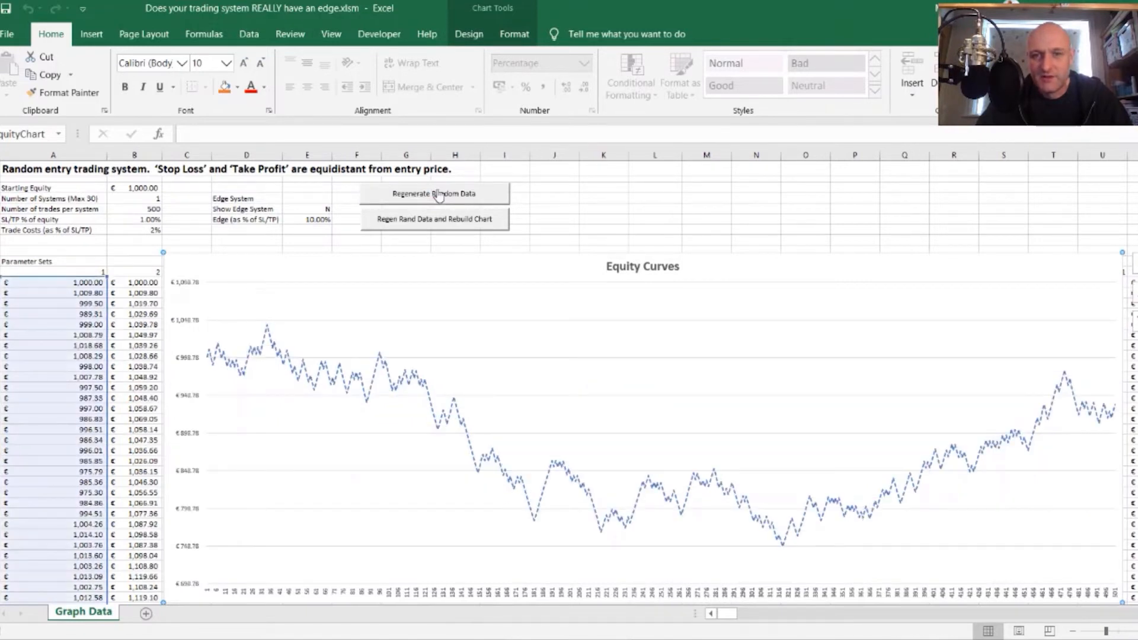
left_click(434, 193)
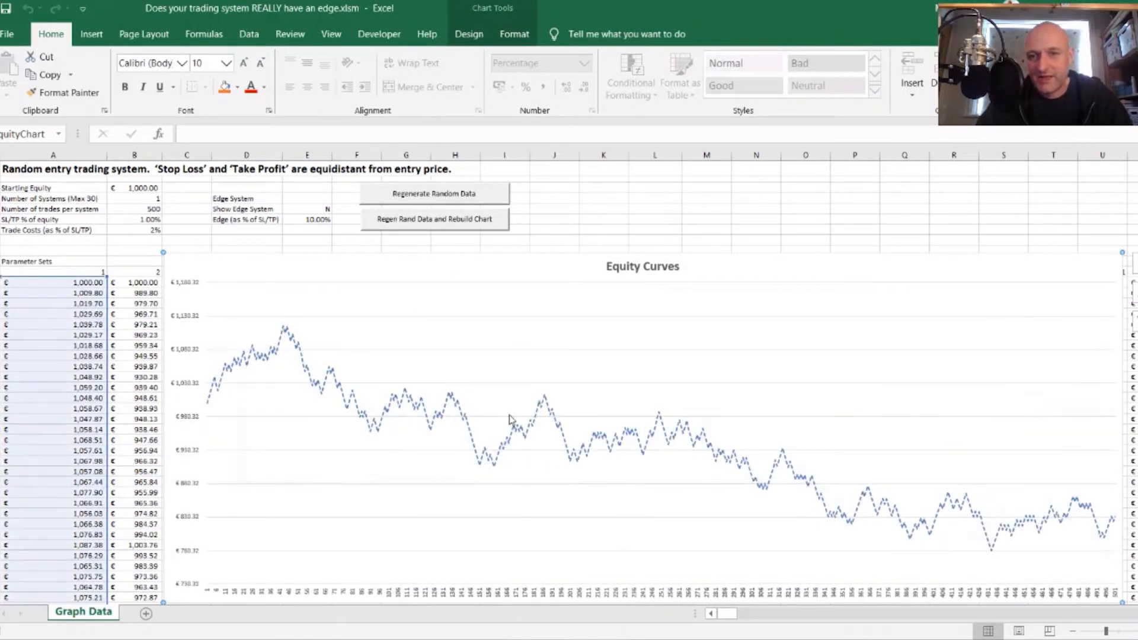
mouse_move(1064, 548)
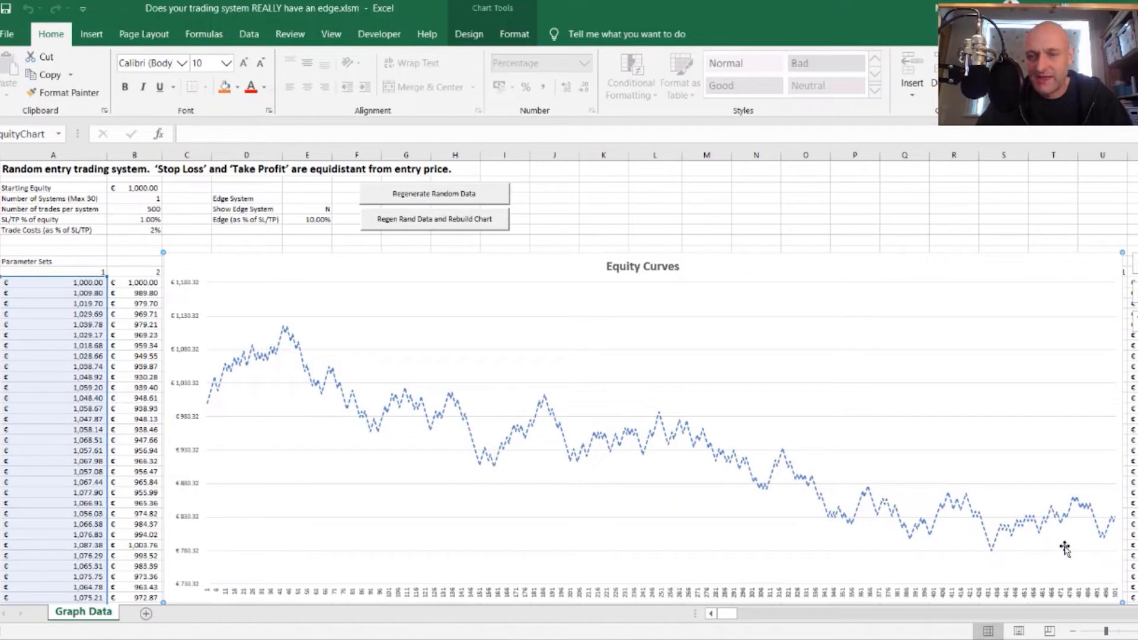
mouse_move(1067, 550)
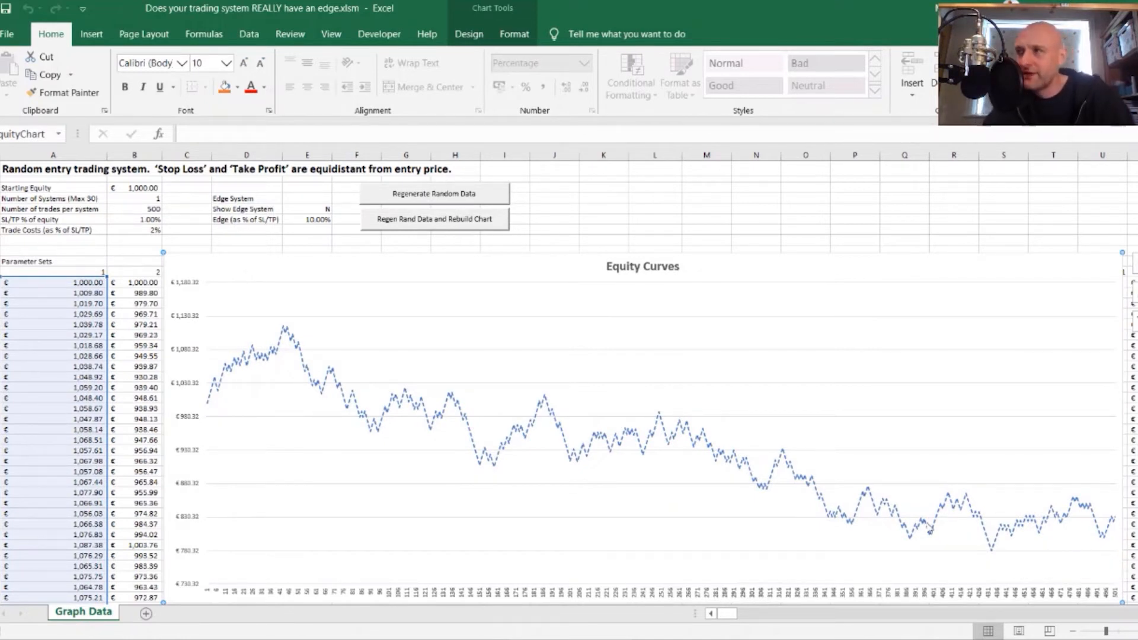
mouse_move(930, 529)
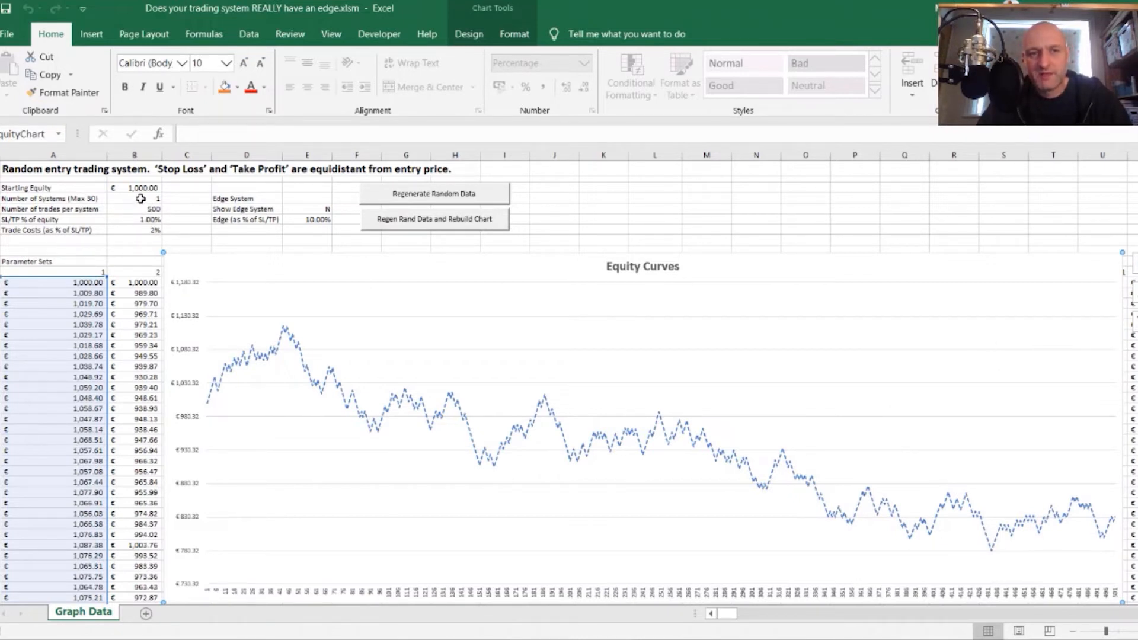
left_click(134, 198)
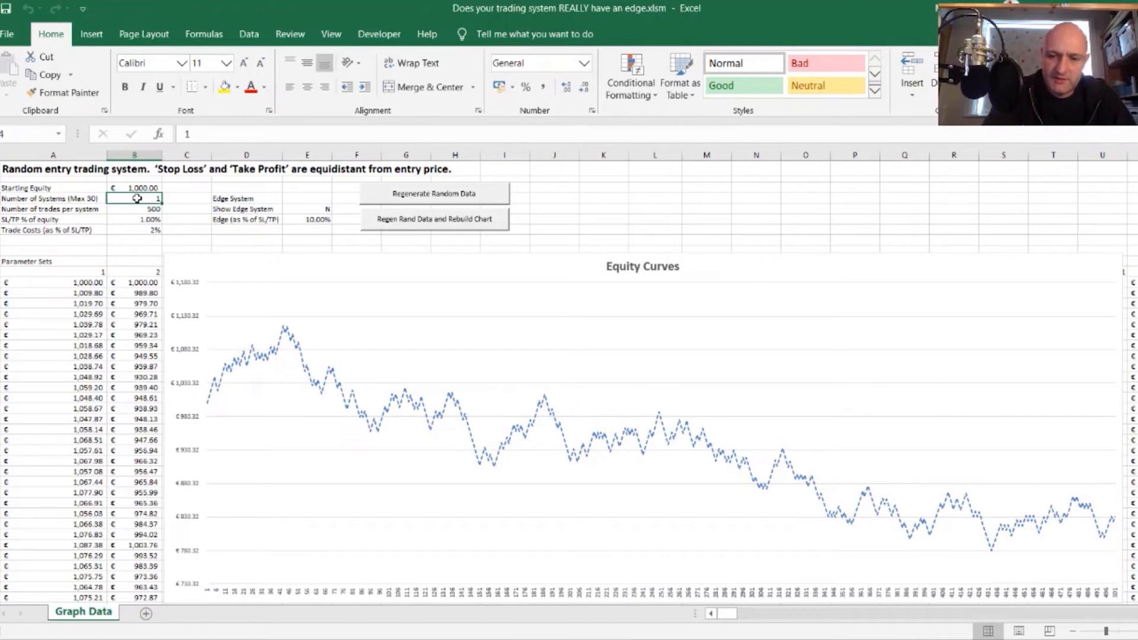
type("10")
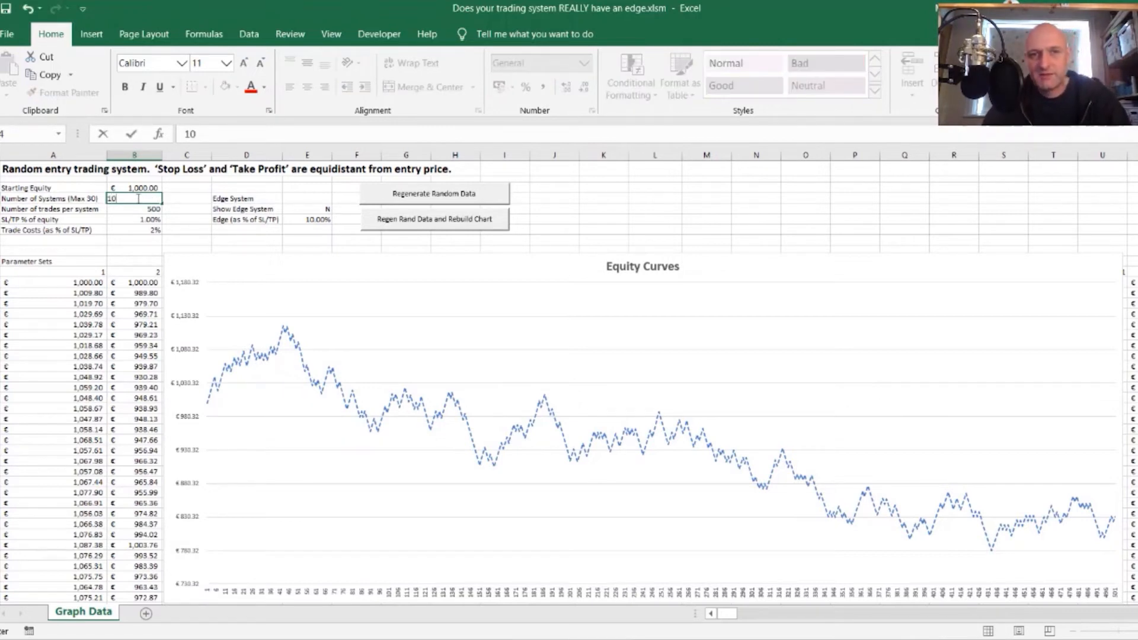
left_click(434, 218)
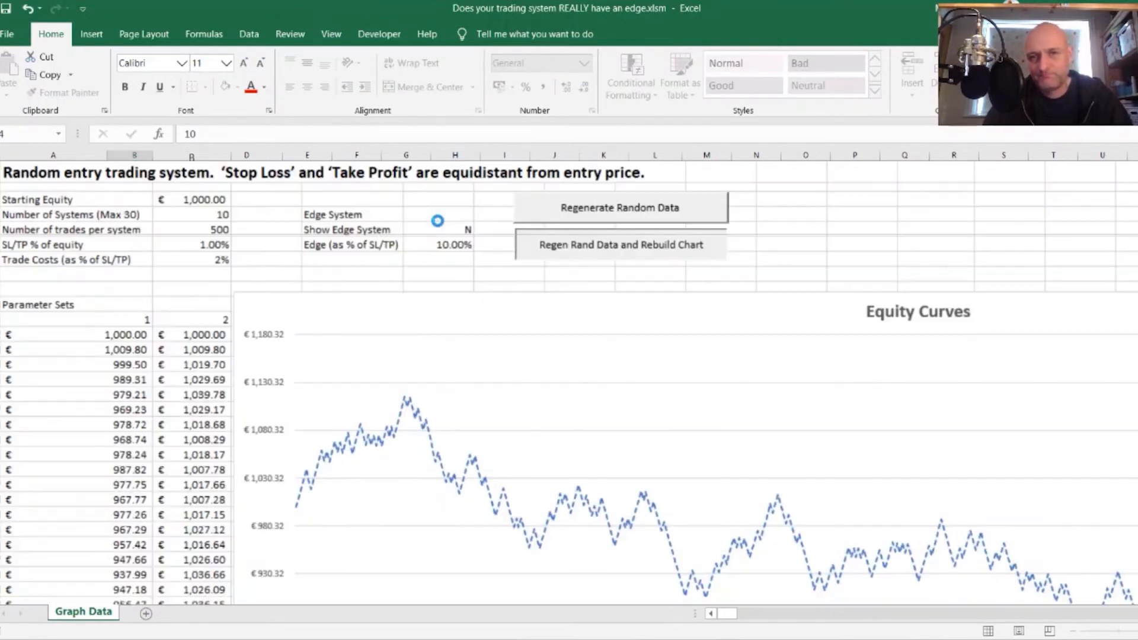
left_click(620, 245)
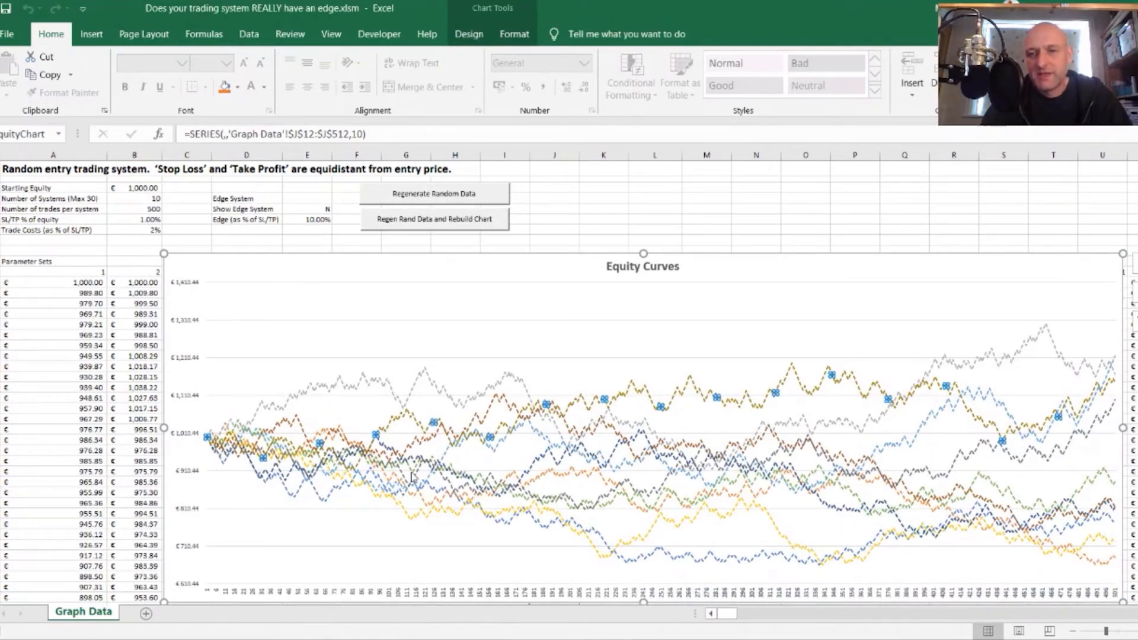
mouse_move(688, 486)
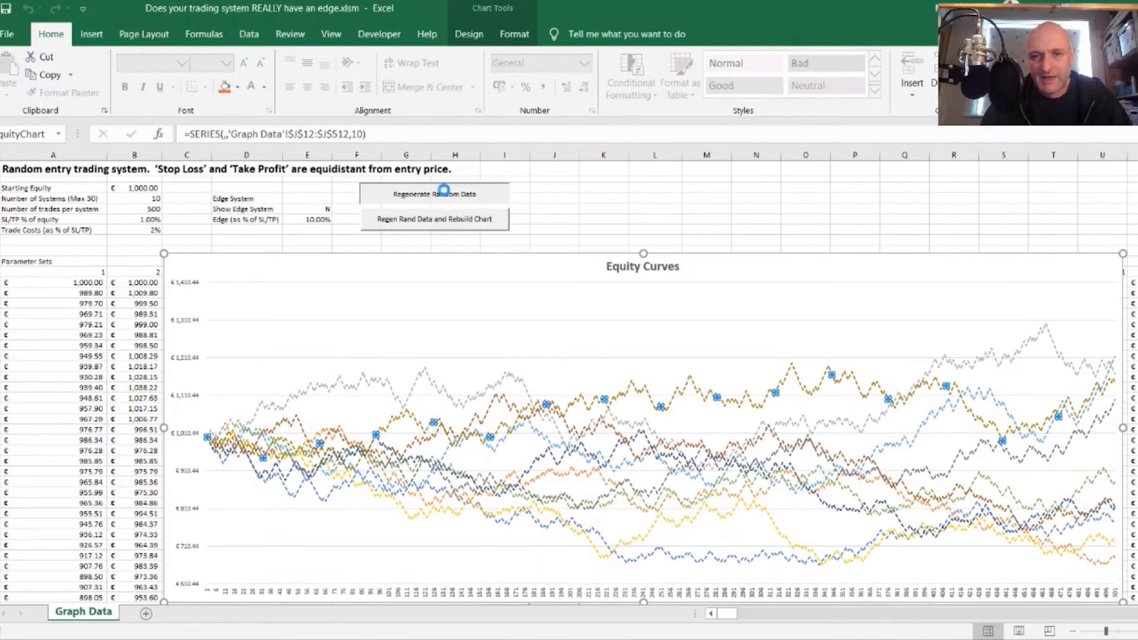
left_click(434, 193)
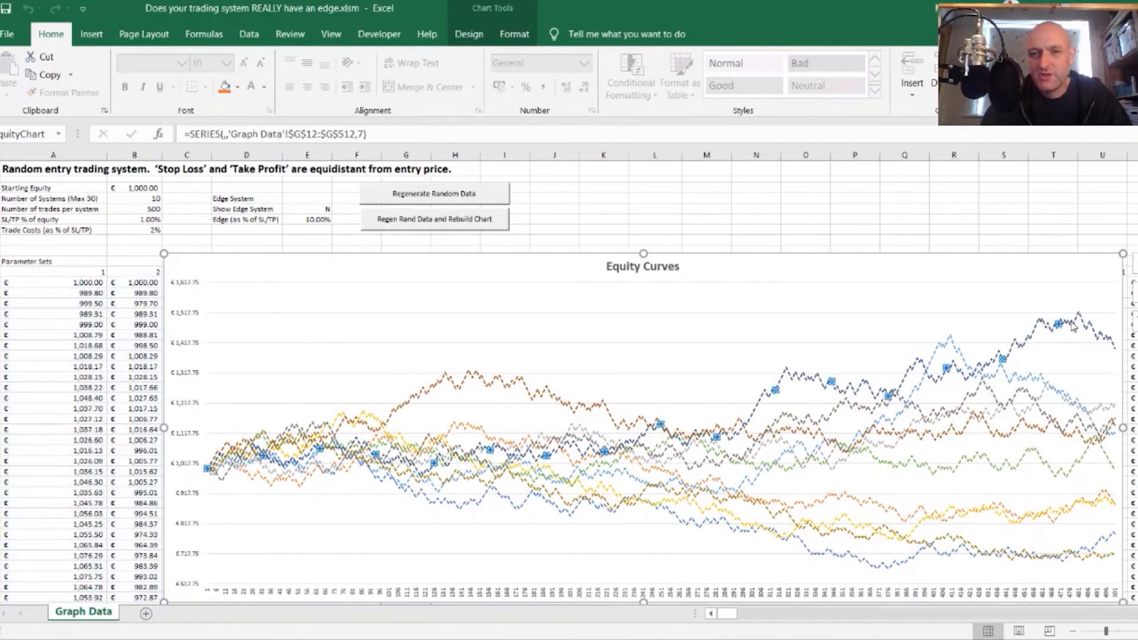
mouse_move(641, 451)
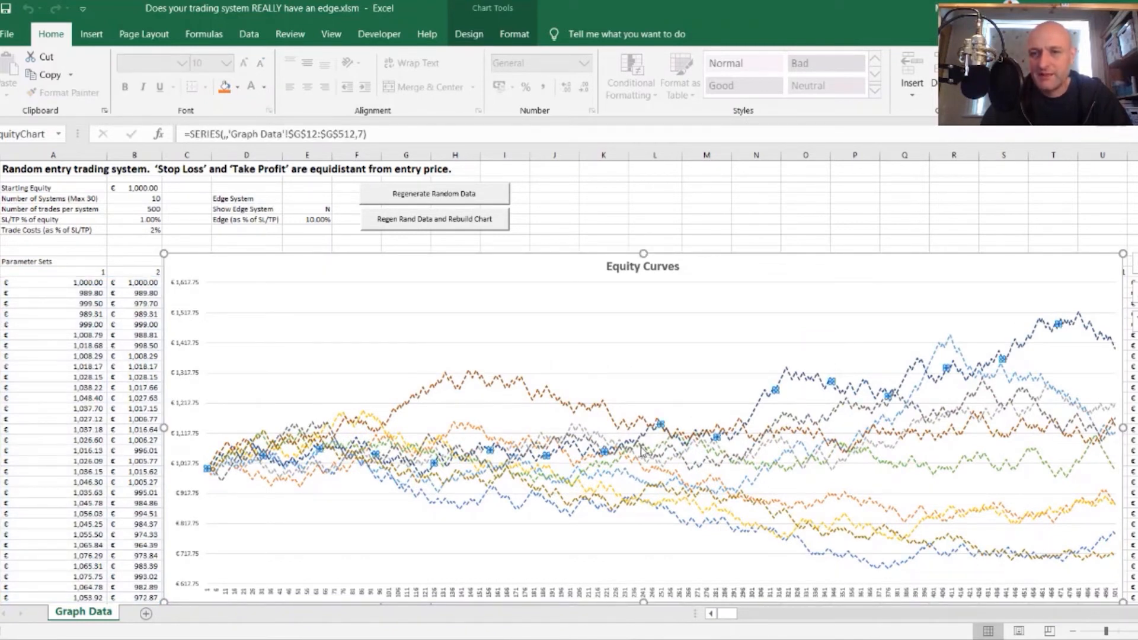
mouse_move(886, 393)
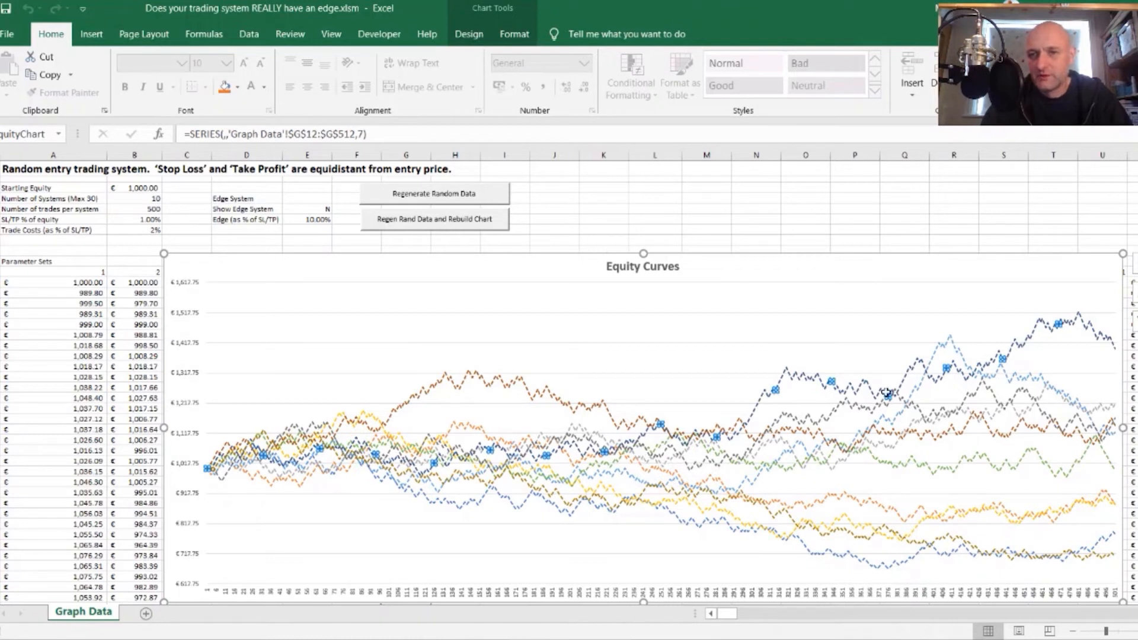
mouse_move(976, 370)
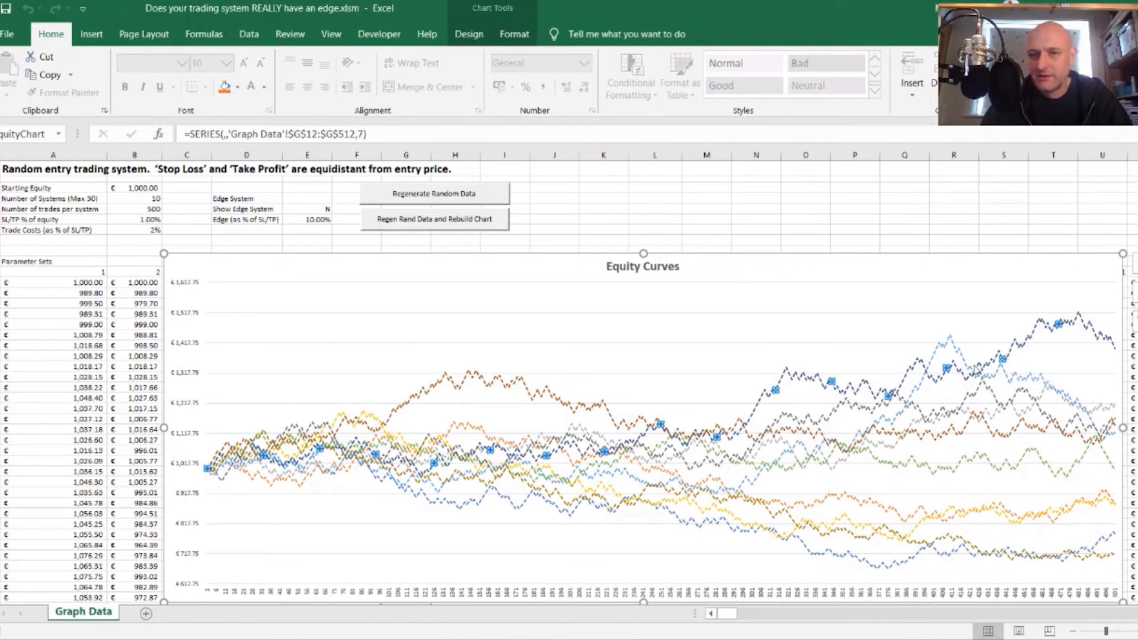
mouse_move(1002, 370)
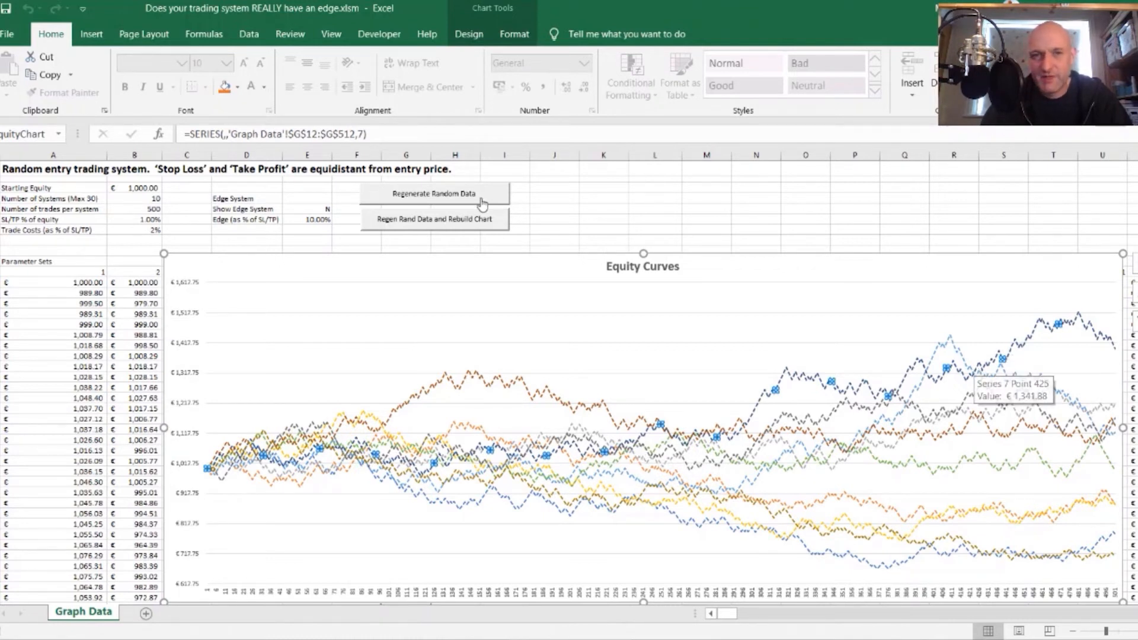
Regenerate the random data six more times, each run plotting a new set of ten curves.
left_click(434, 193)
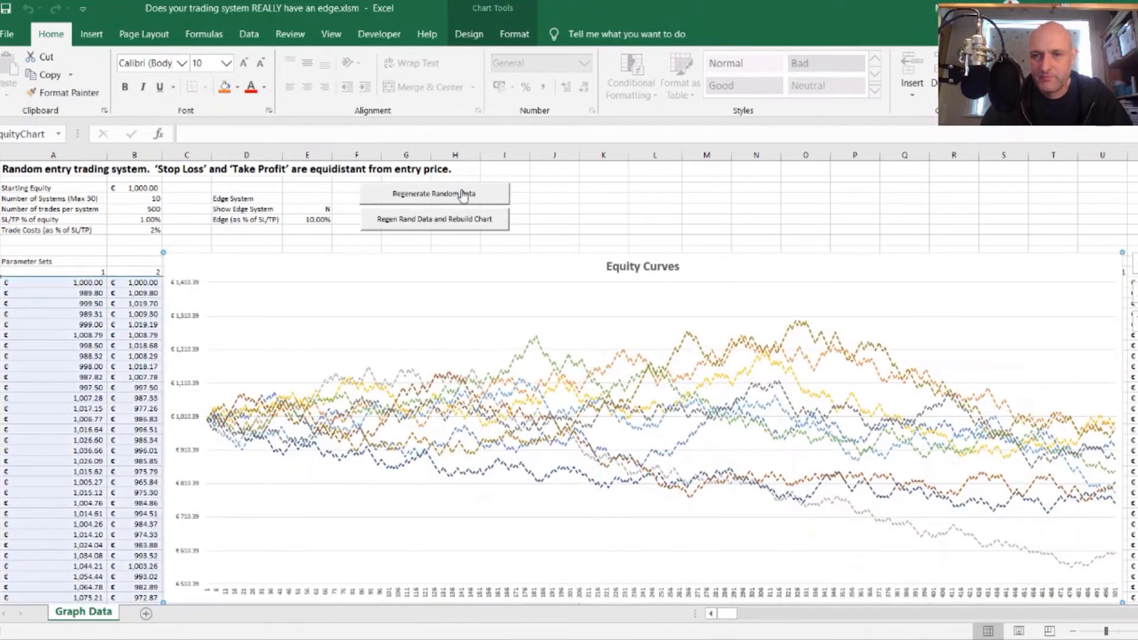
left_click(434, 194)
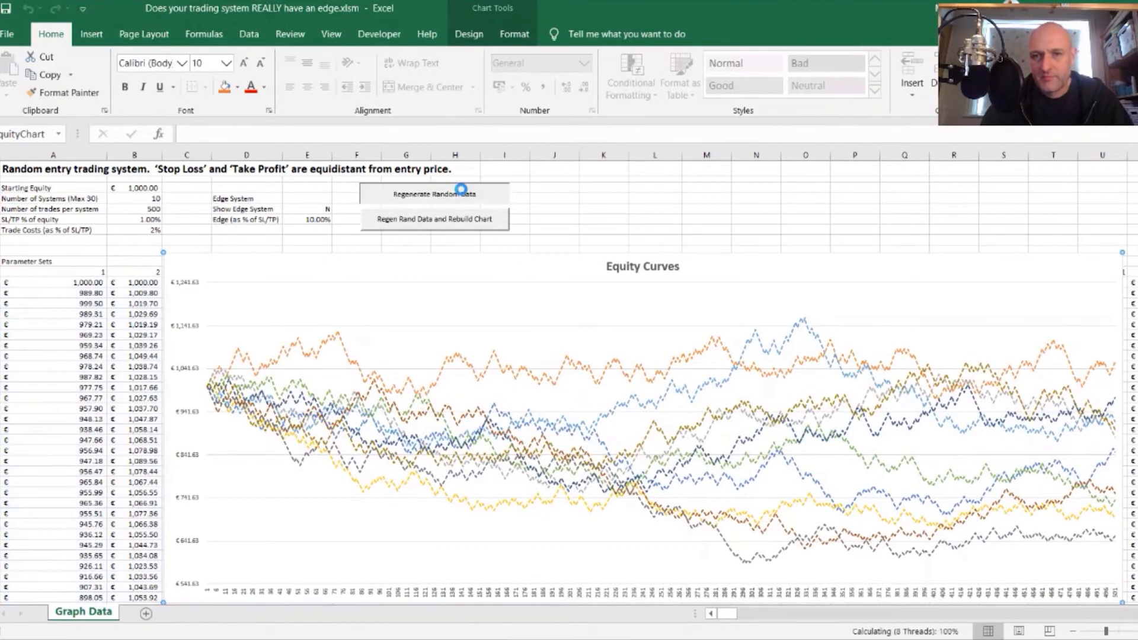
left_click(434, 193)
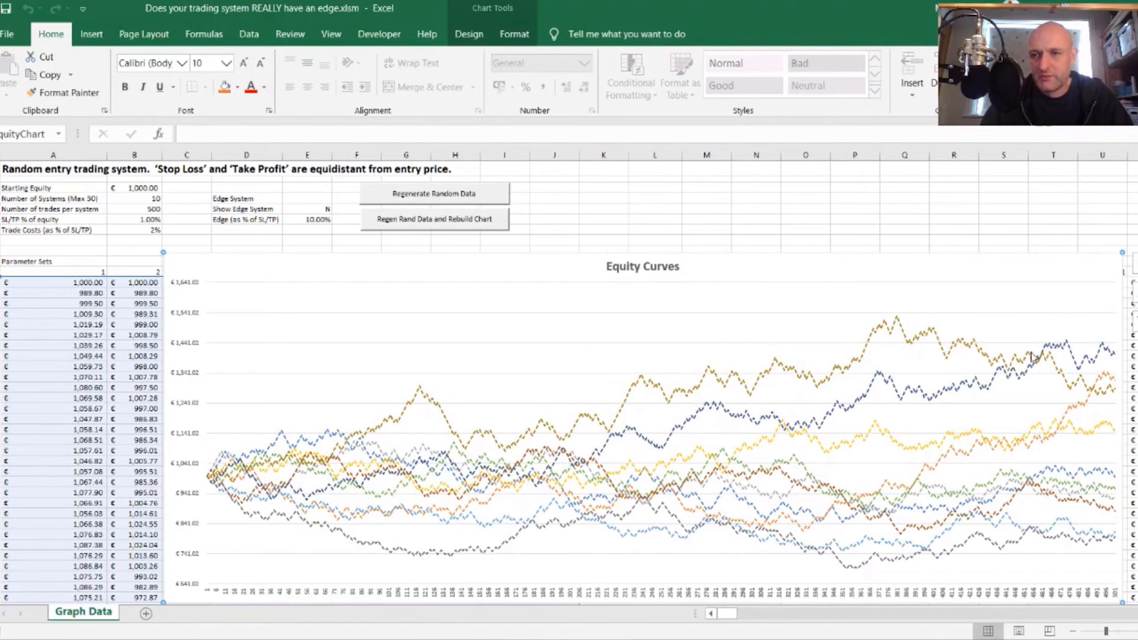
mouse_move(442, 198)
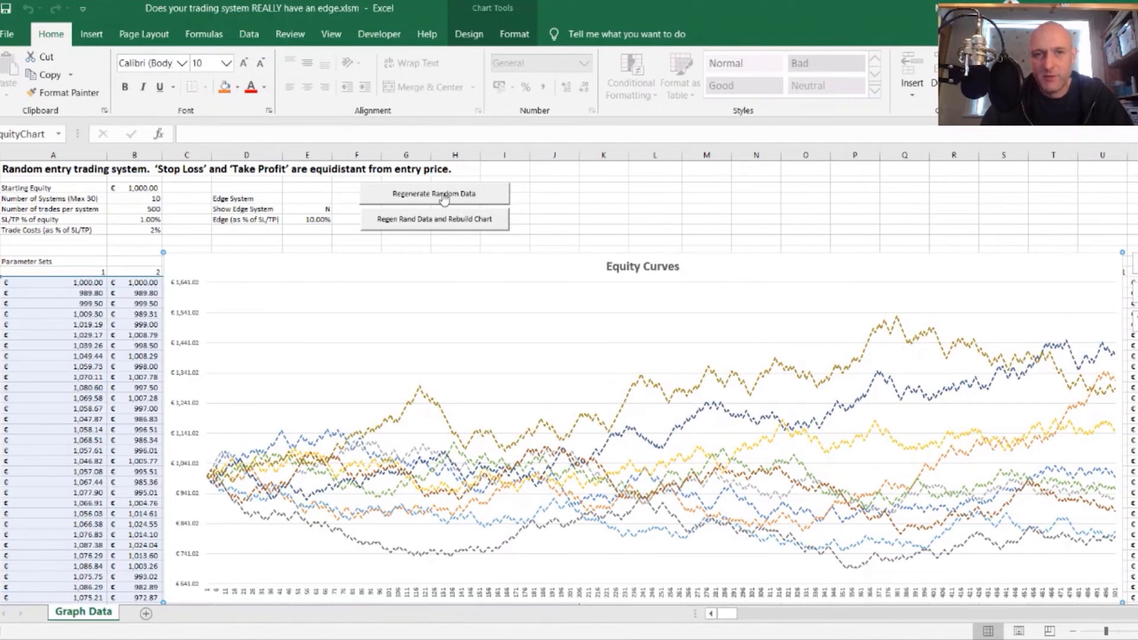
left_click(434, 193)
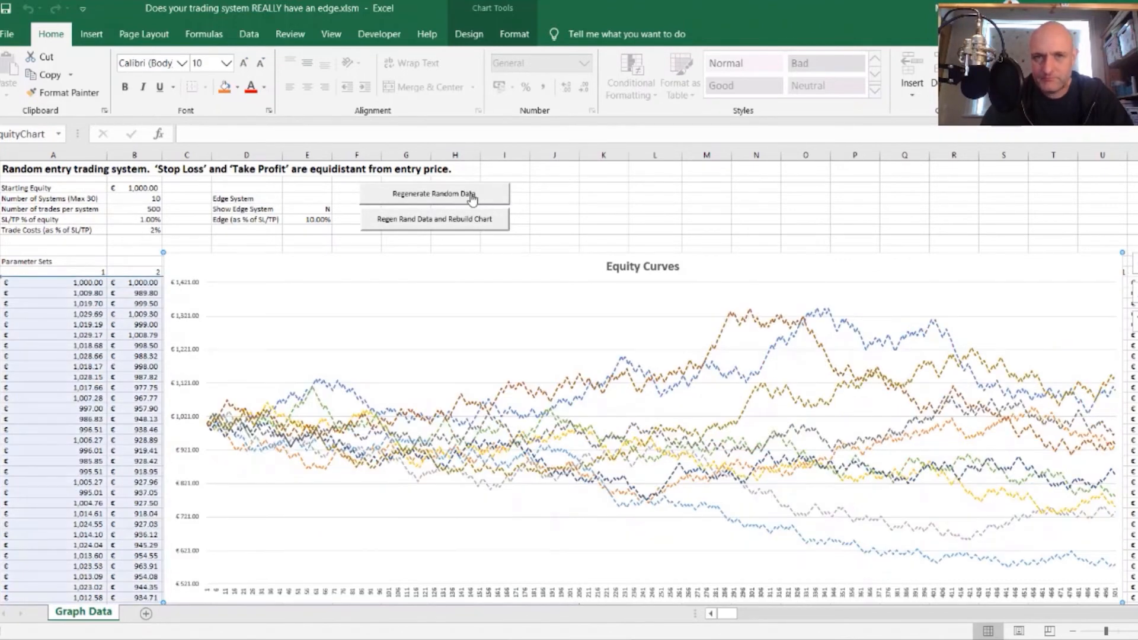
left_click(434, 193)
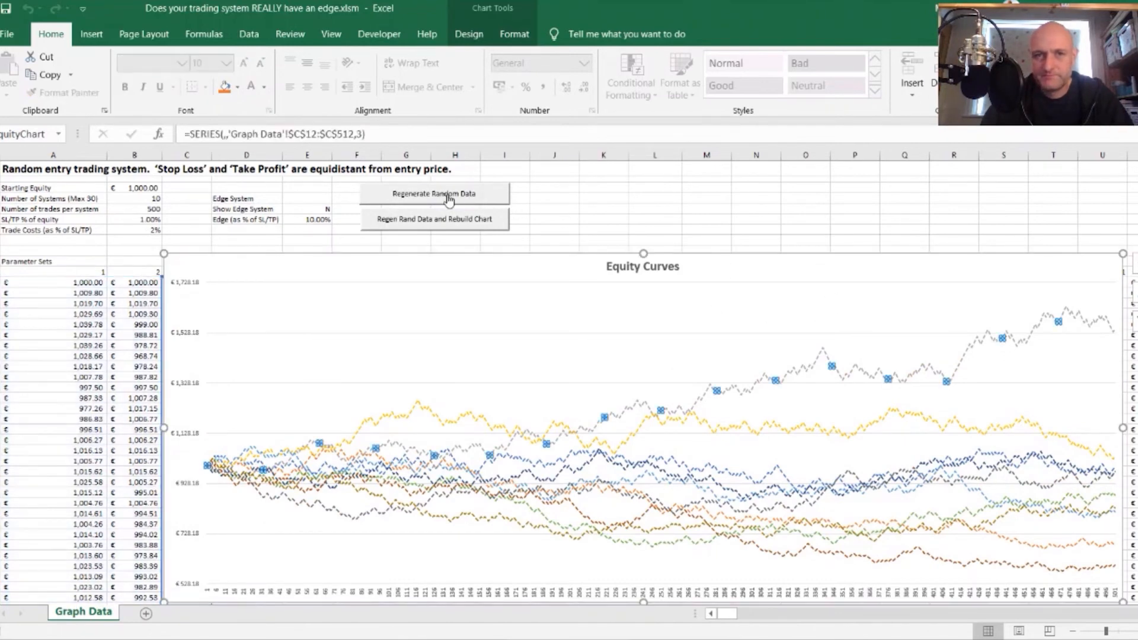
left_click(434, 194)
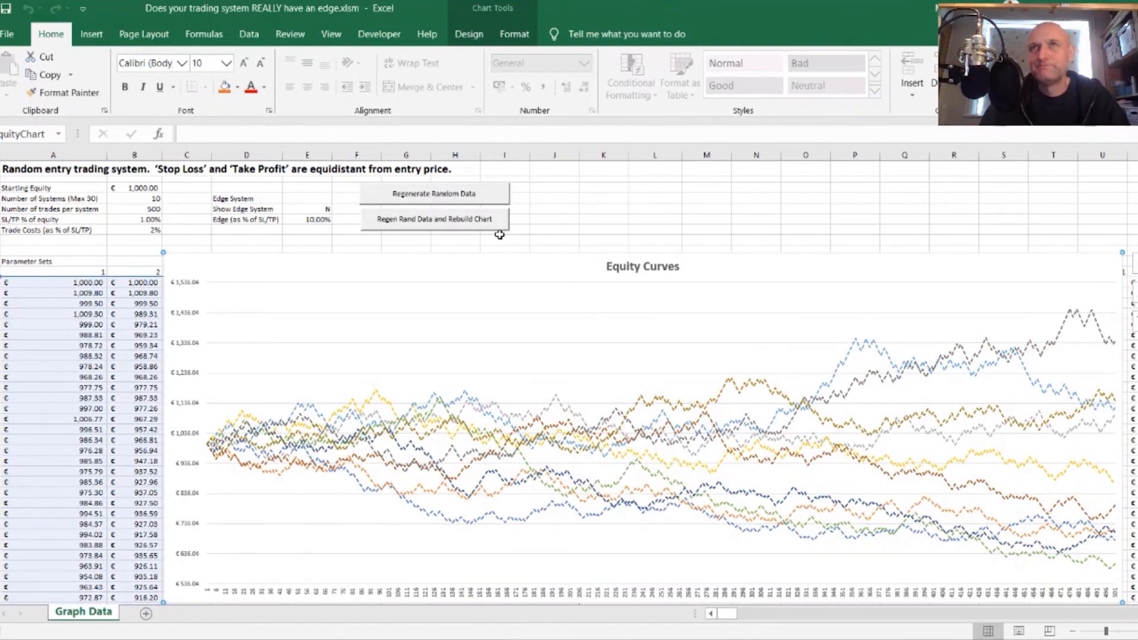
mouse_move(509, 241)
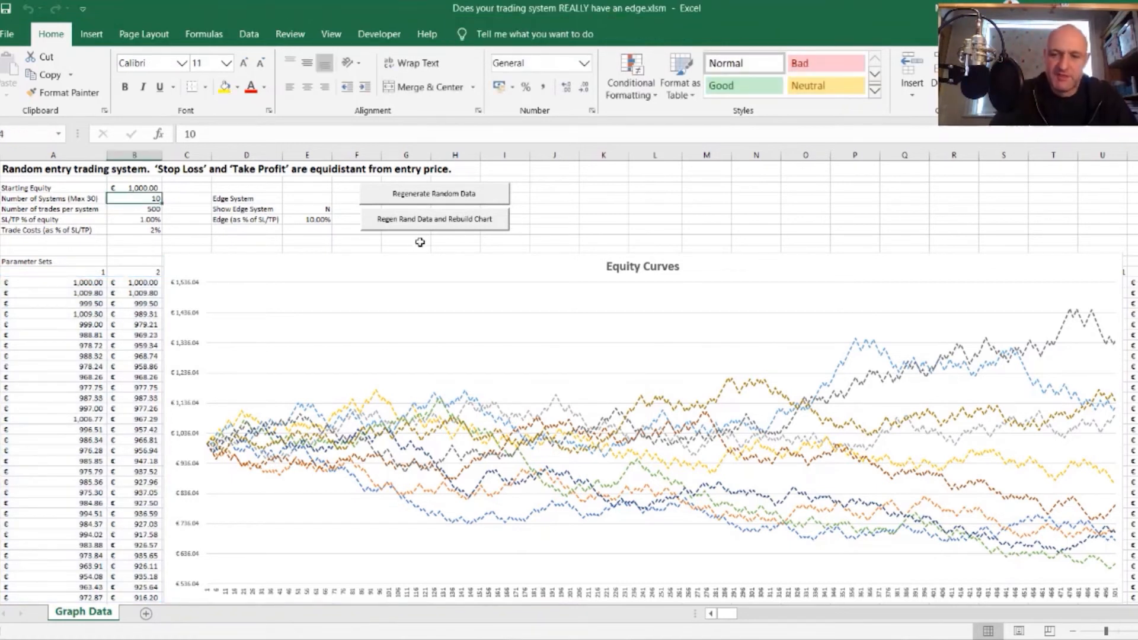
Set Number of Systems to 30 and rebuild the chart to plot thirty equity curves.
type("30")
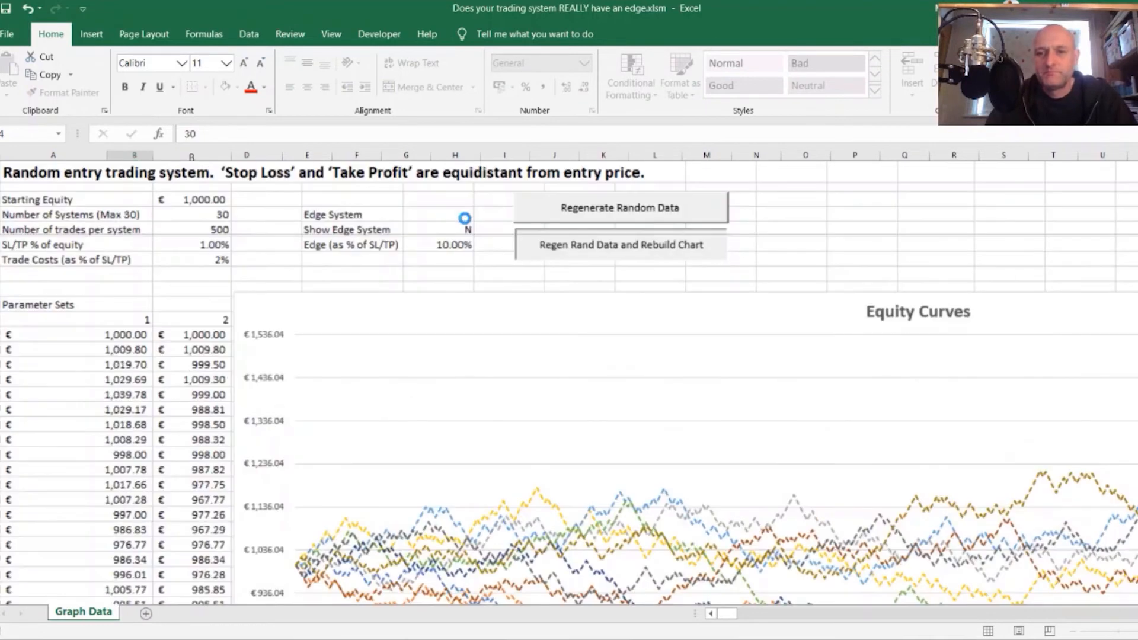
left_click(620, 244)
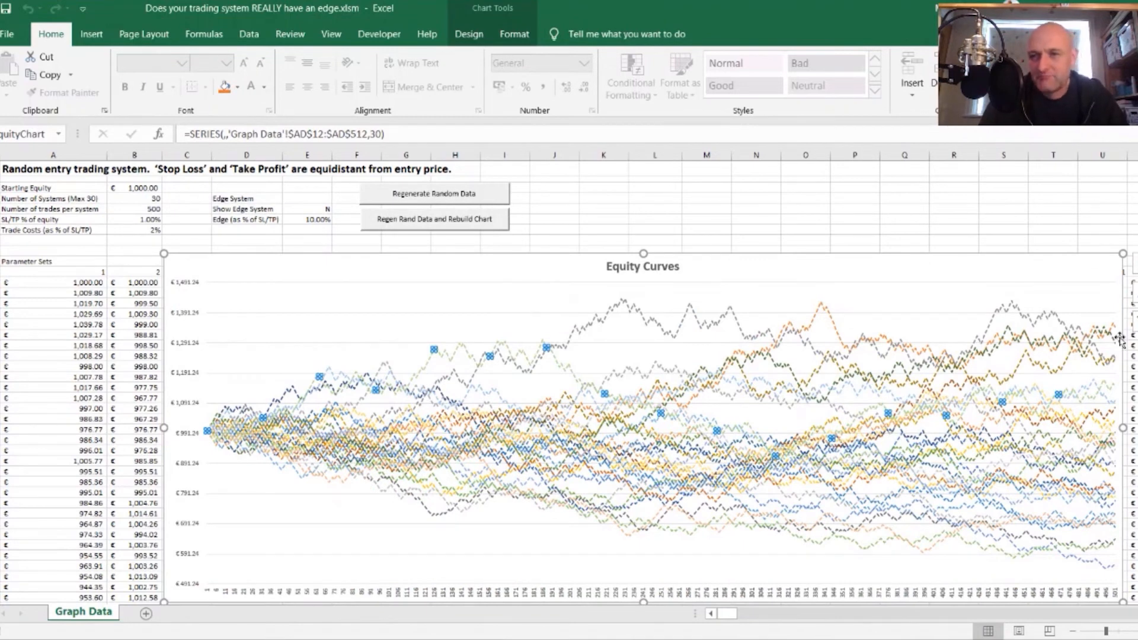
mouse_move(813, 333)
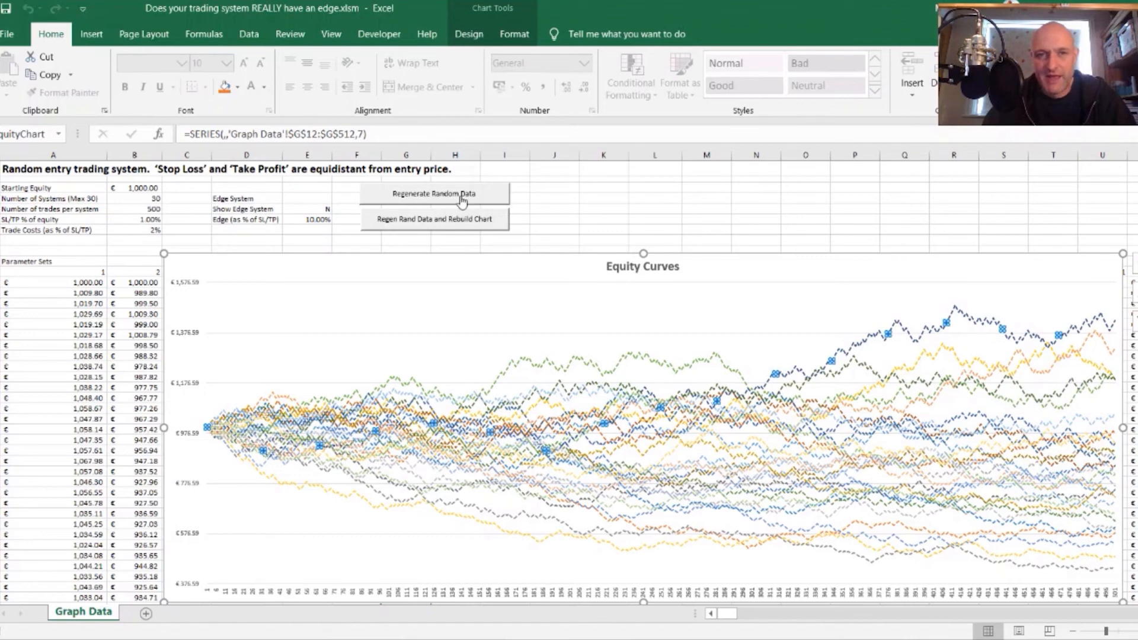
Regenerate the random data twice, plotting two new sets of thirty equity curves.
left_click(434, 193)
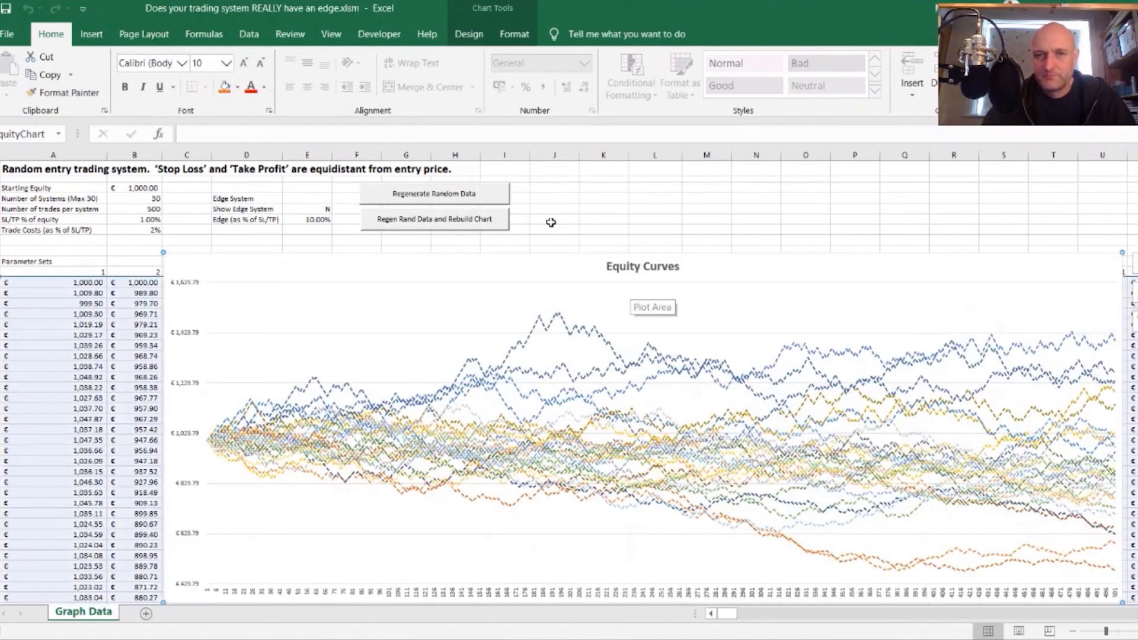
left_click(434, 193)
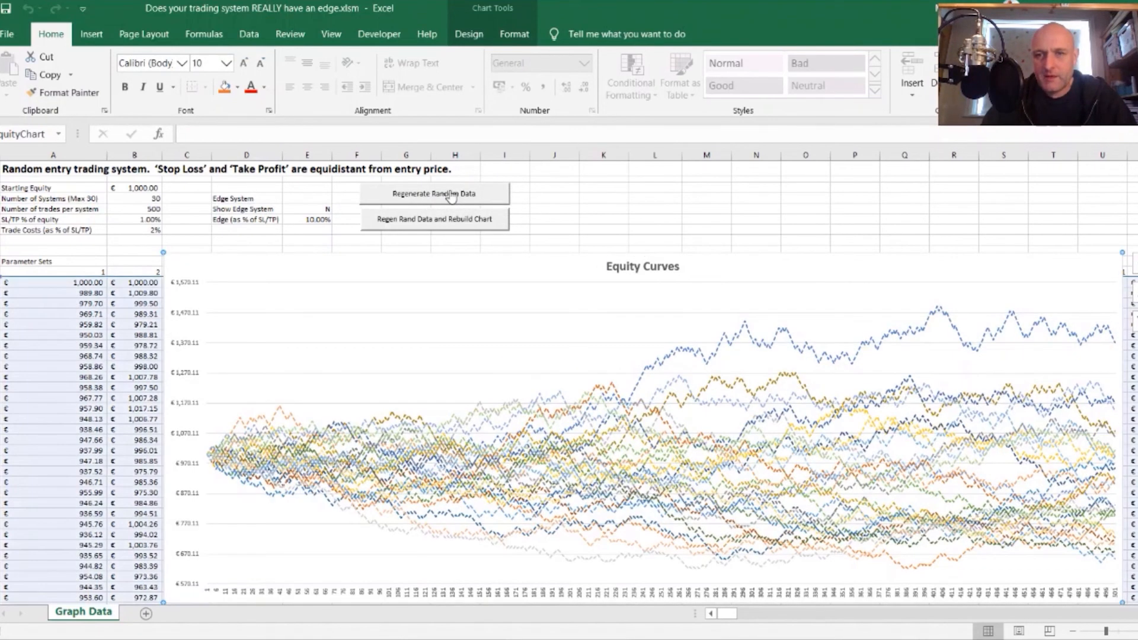
mouse_move(868, 321)
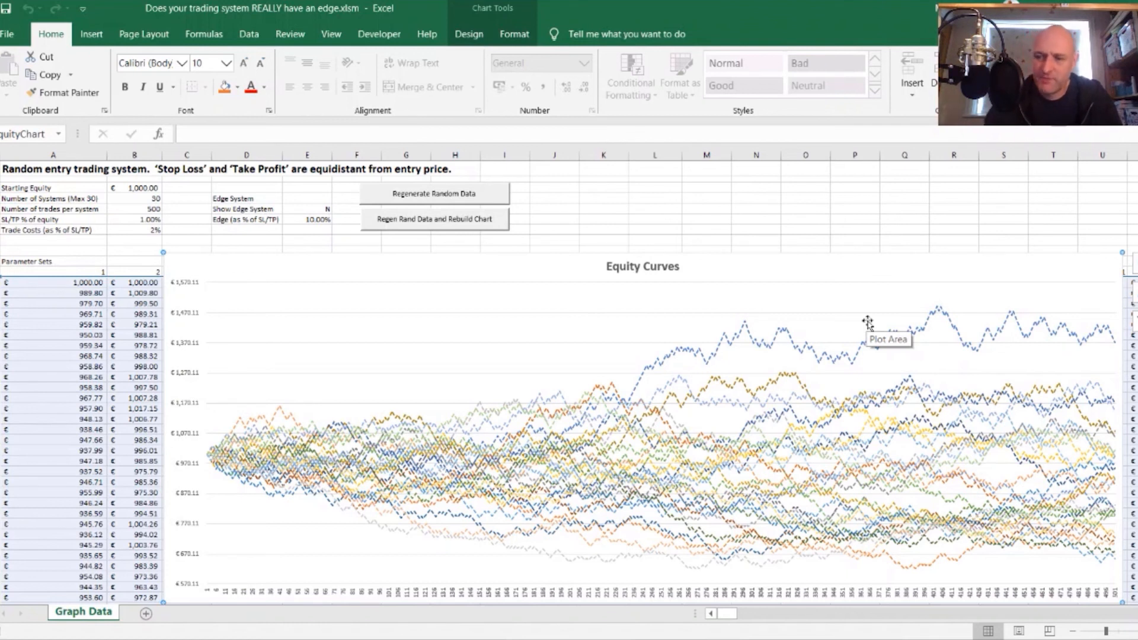
mouse_move(588, 260)
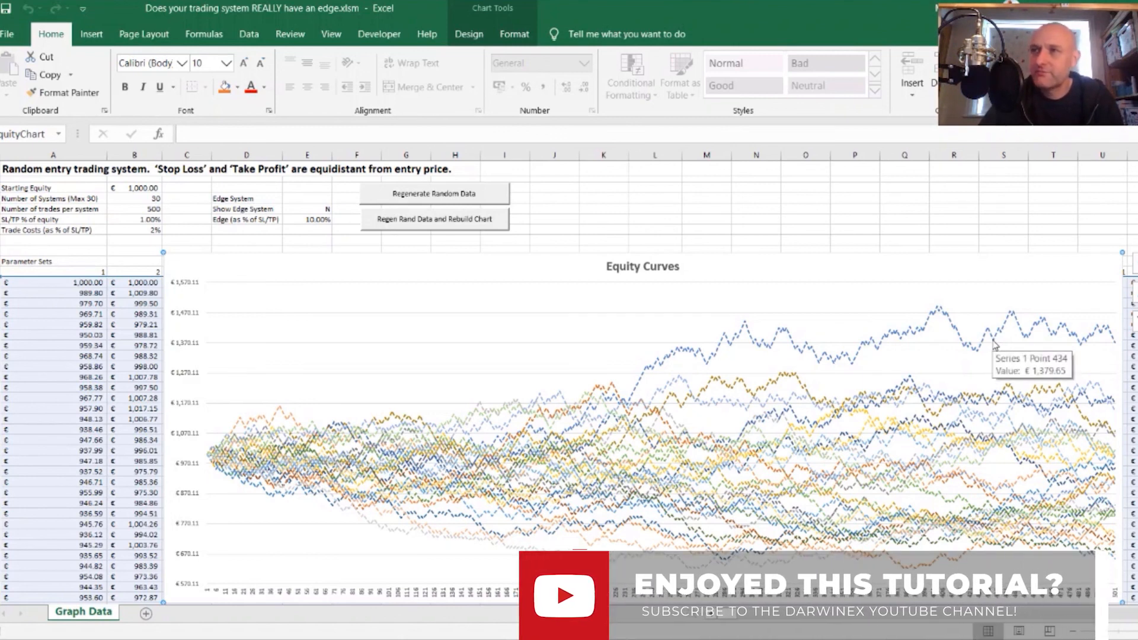
mouse_move(988, 342)
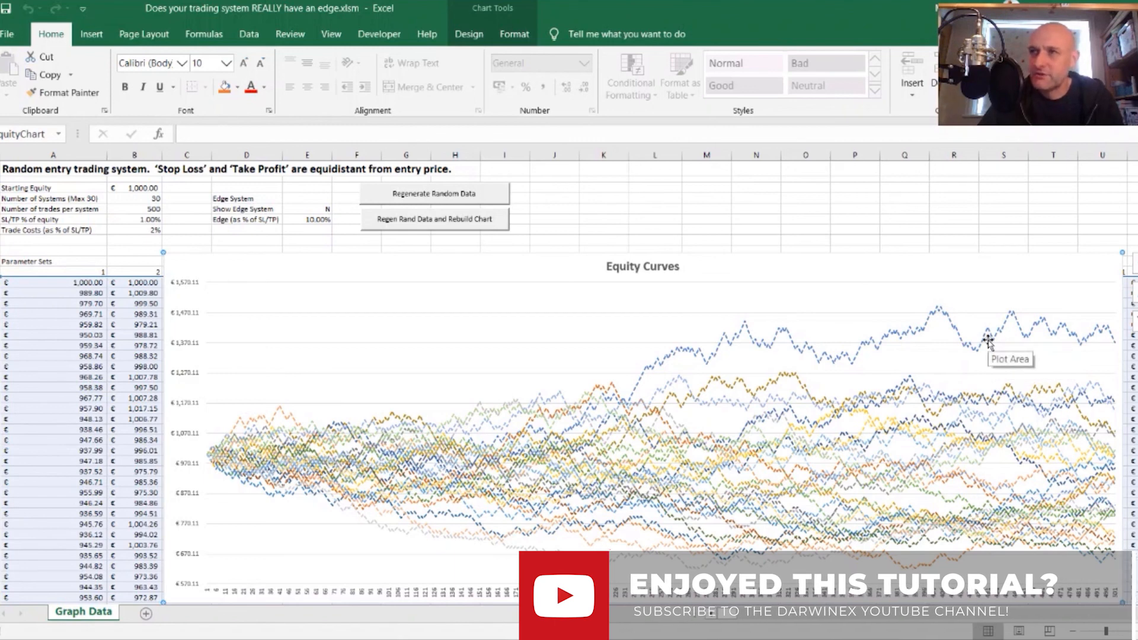